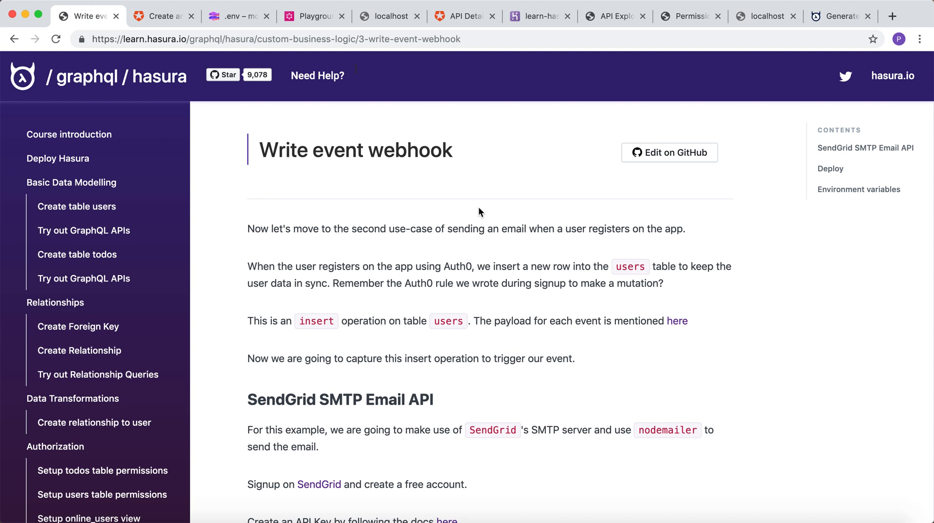
# Reach the sendgrid-send-email-event project on Glitch and remix it into your own copy.
pyautogui.scroll(-3)
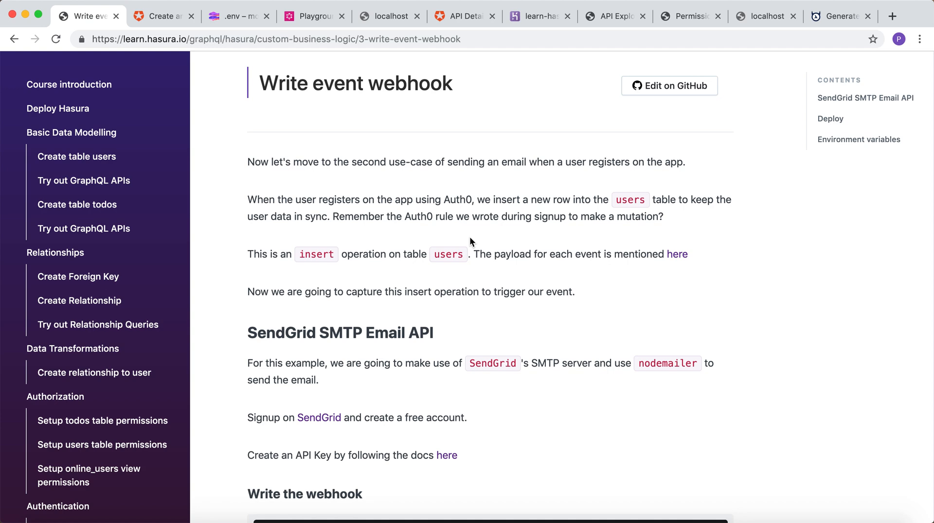
pyautogui.scroll(-3)
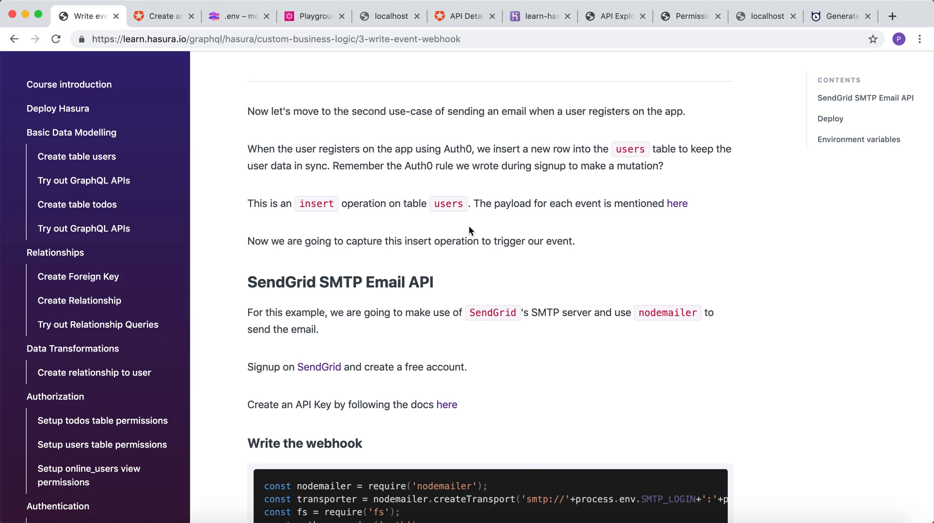
pyautogui.scroll(-3)
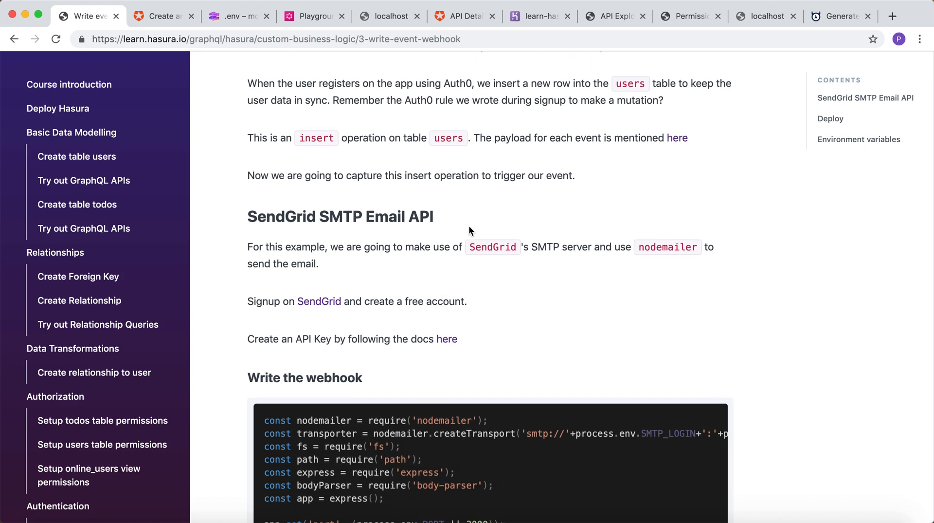
pyautogui.scroll(-3)
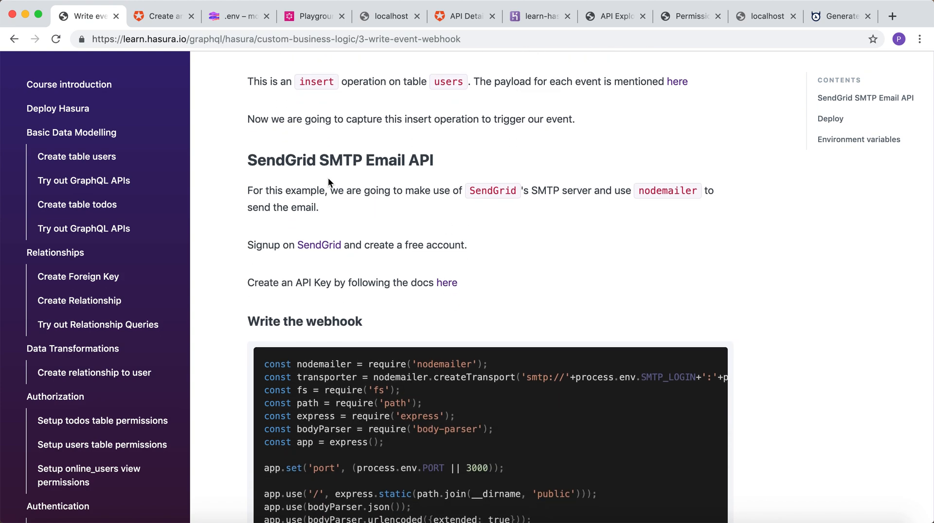
pyautogui.moveTo(481, 238)
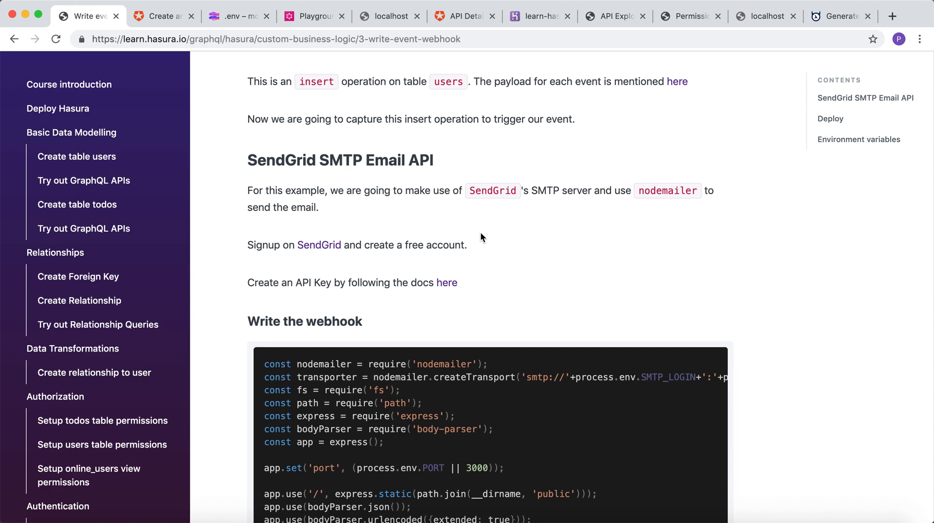
pyautogui.moveTo(635, 221)
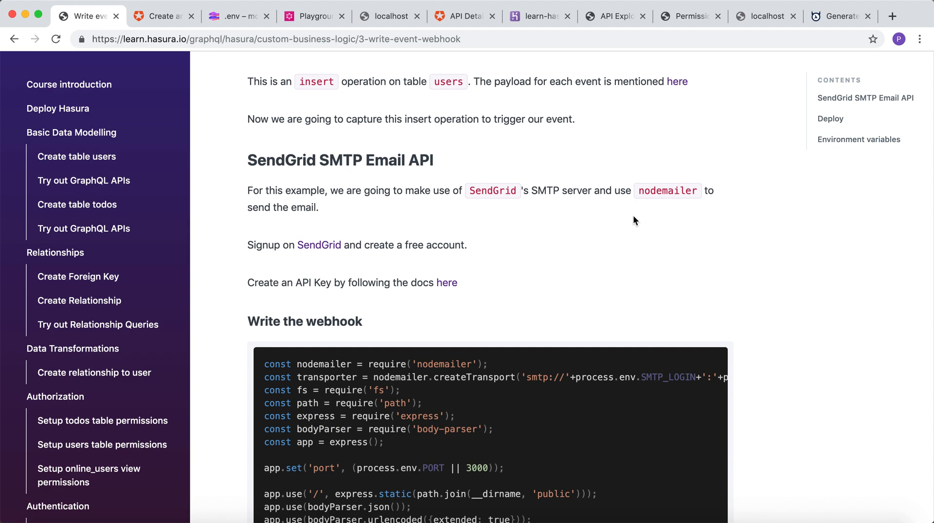
pyautogui.scroll(-3)
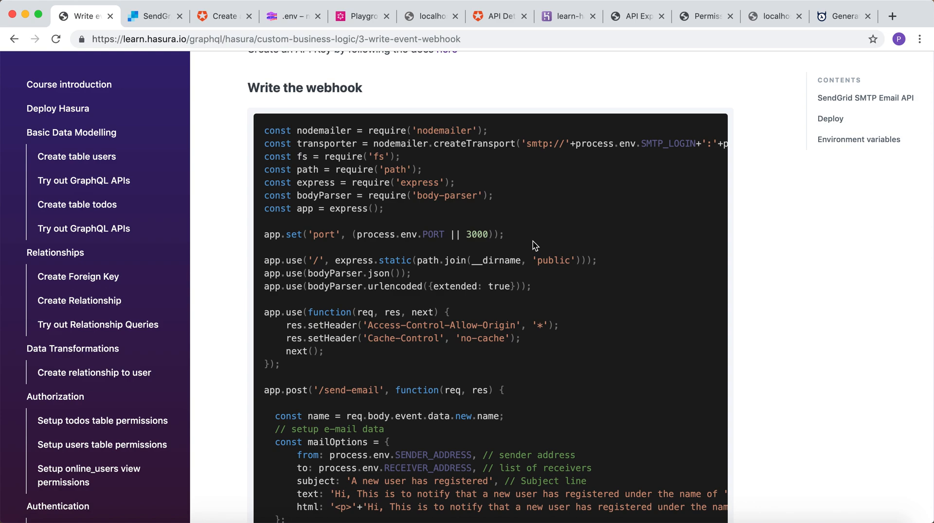
pyautogui.scroll(3)
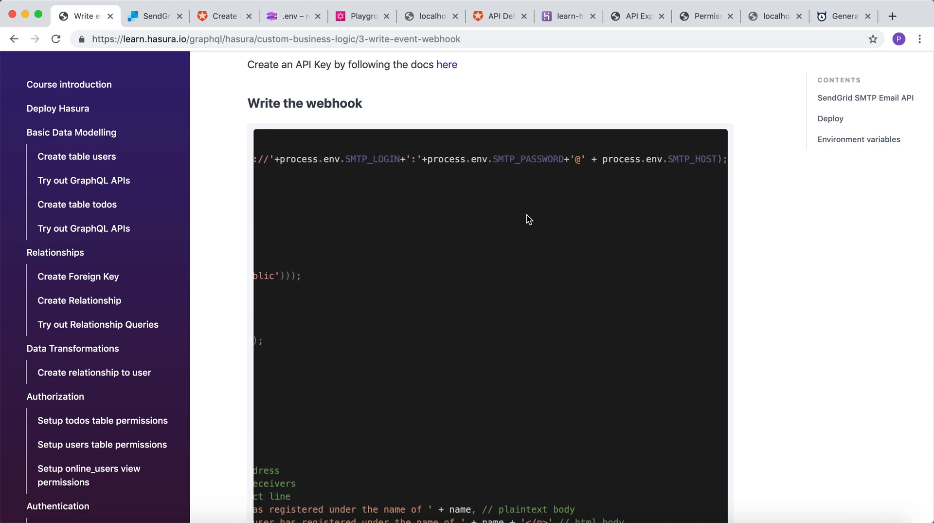
pyautogui.scroll(3)
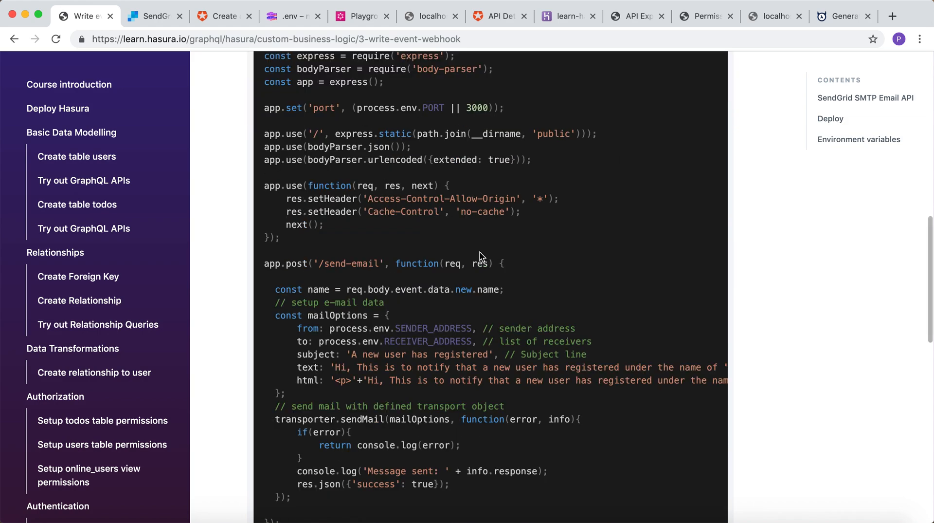
pyautogui.scroll(-3)
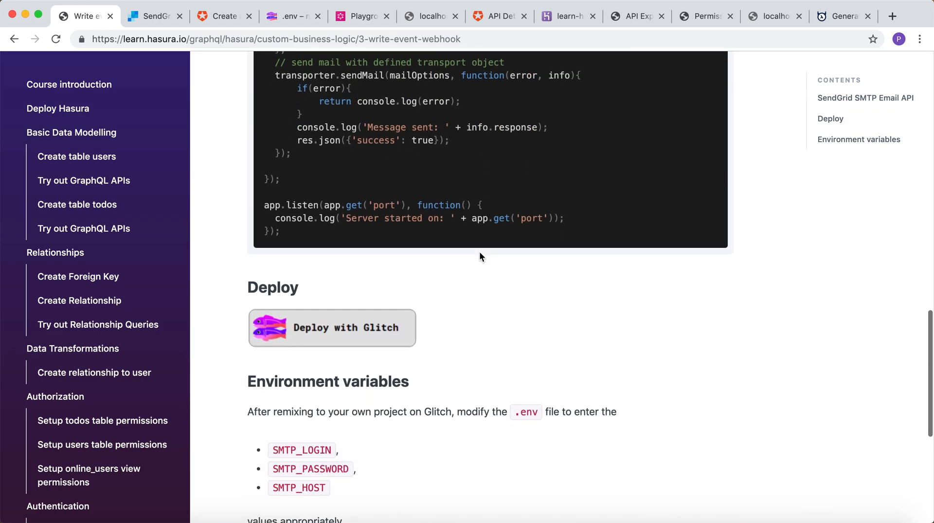
pyautogui.scroll(-3)
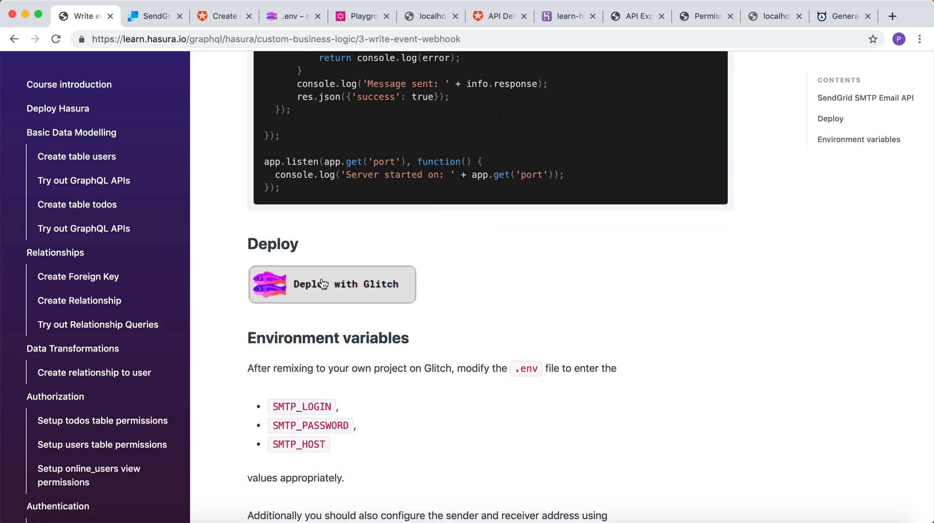
pyautogui.click(332, 283)
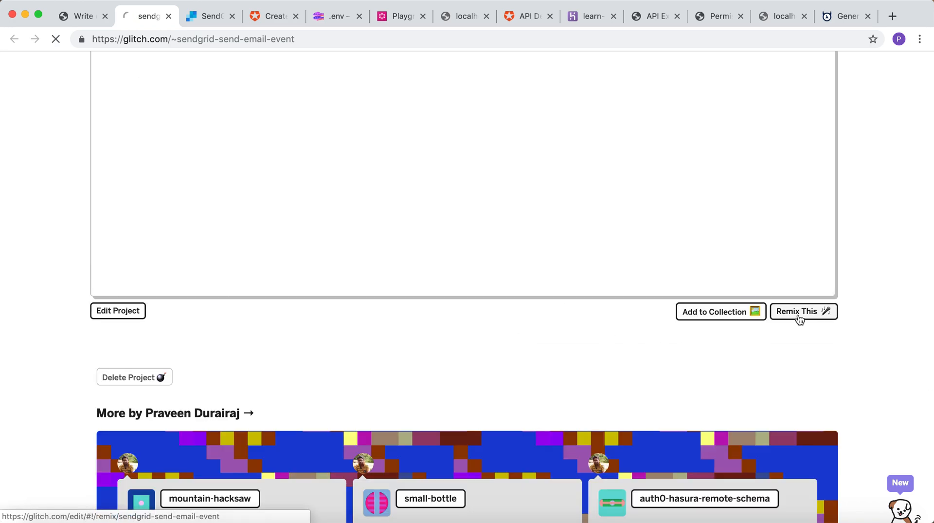
pyautogui.click(801, 311)
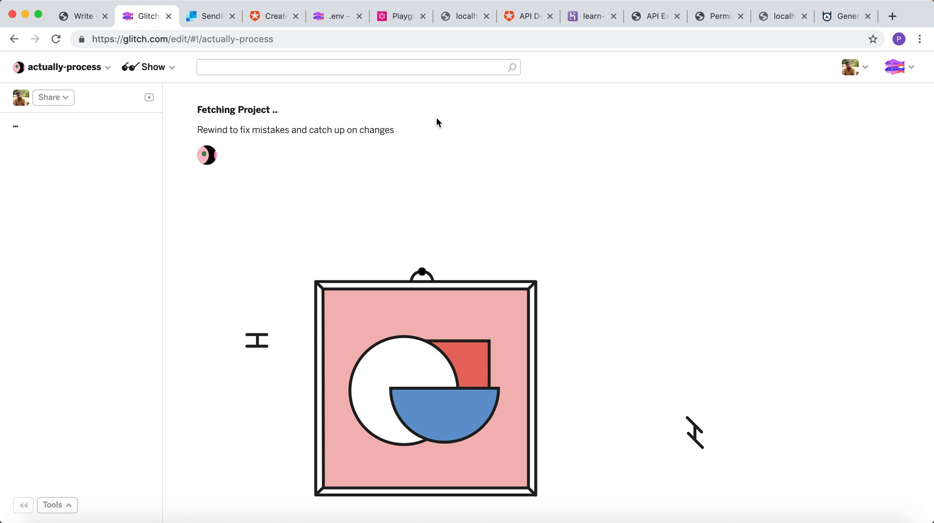
# View the remix's .env with empty SMTP and address variables, then move to the SendGrid tab.
pyautogui.click(39, 173)
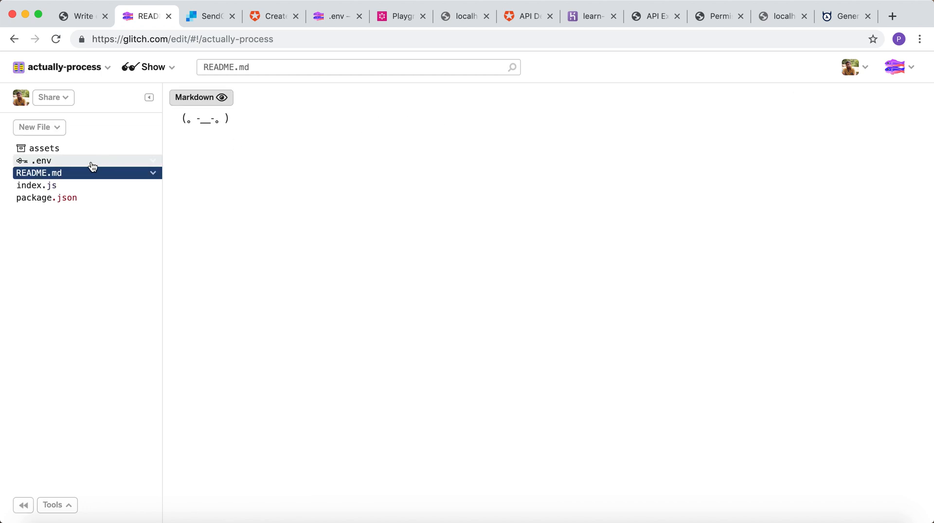
pyautogui.click(42, 160)
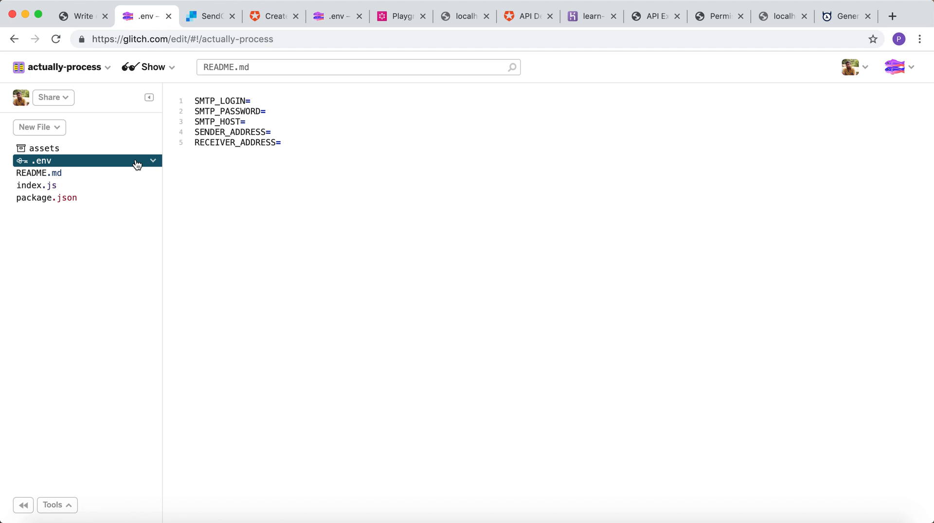
pyautogui.moveTo(224, 99)
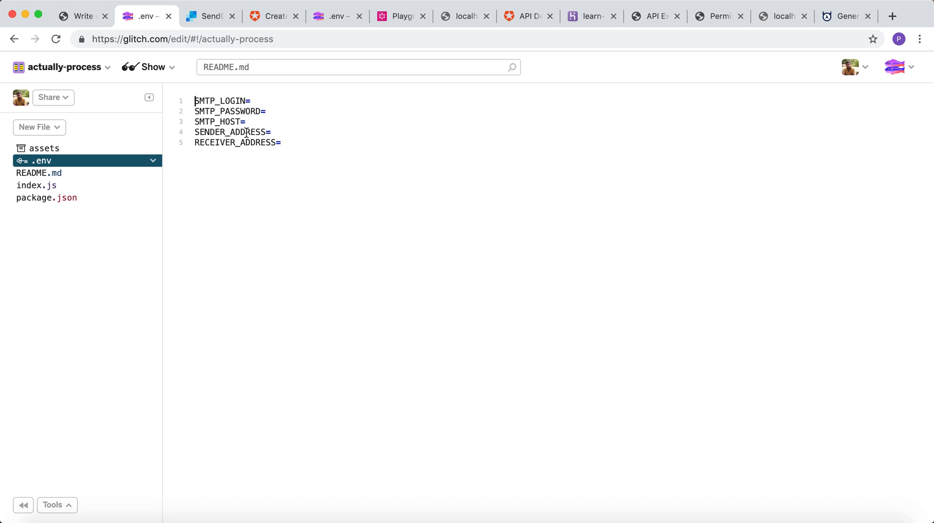
pyautogui.moveTo(243, 146)
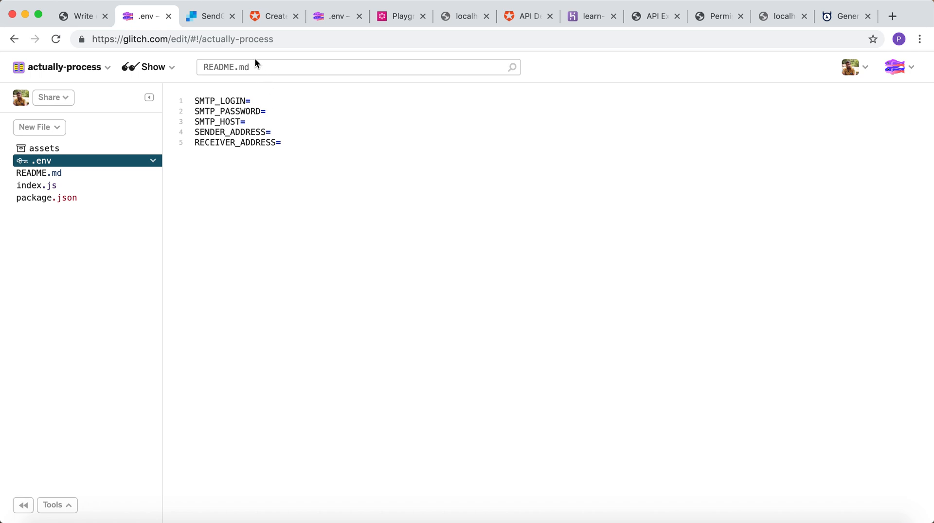
pyautogui.click(210, 17)
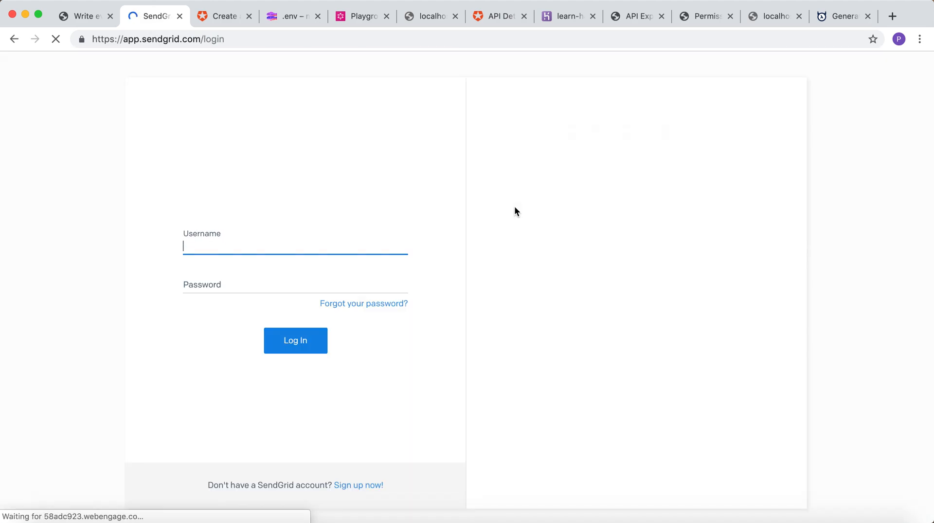
# Sign in to SendGrid as 'praveen' and land on the email activity dashboard.
pyautogui.write('praveenhasura')
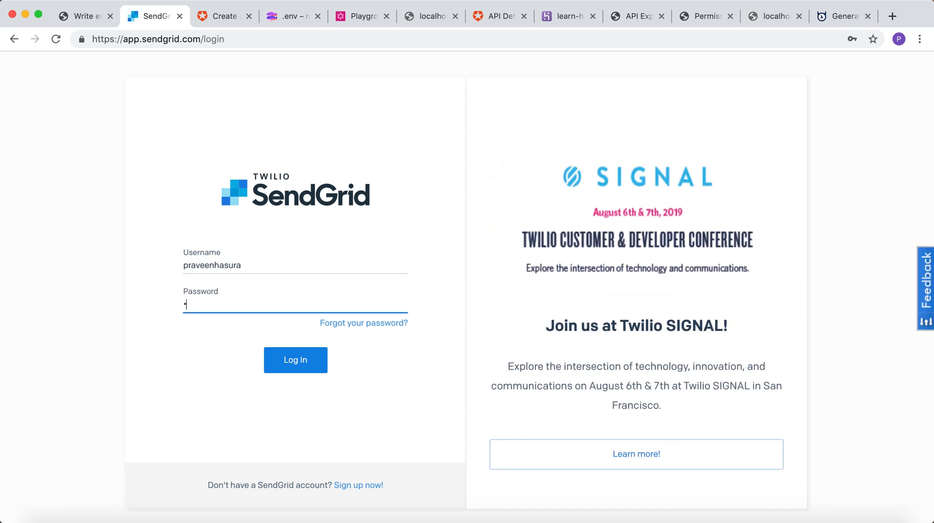
pyautogui.write('password')
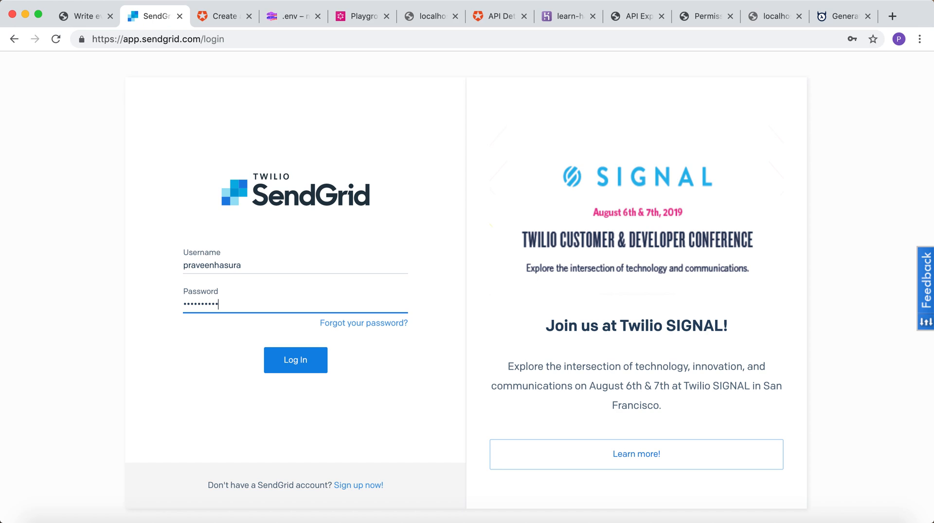
pyautogui.click(296, 359)
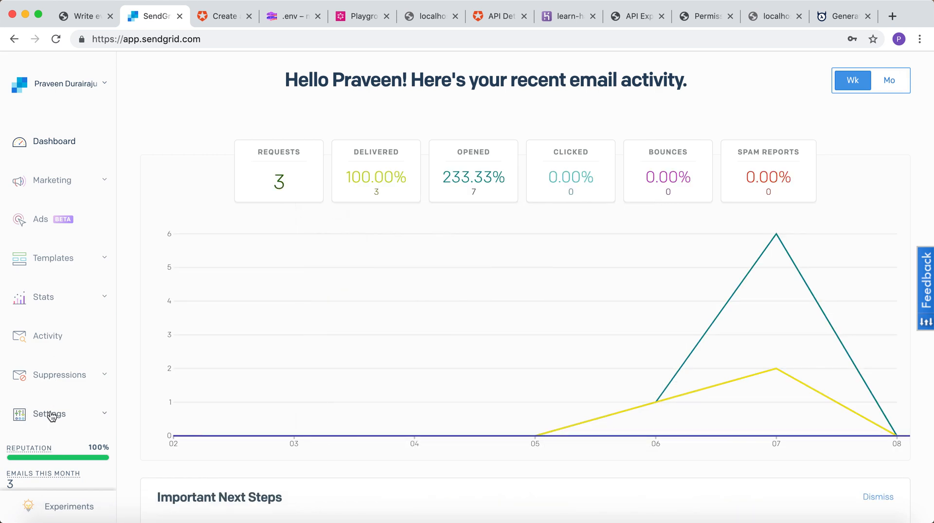
# Reach Settings > API Keys and begin a new API key.
pyautogui.click(50, 413)
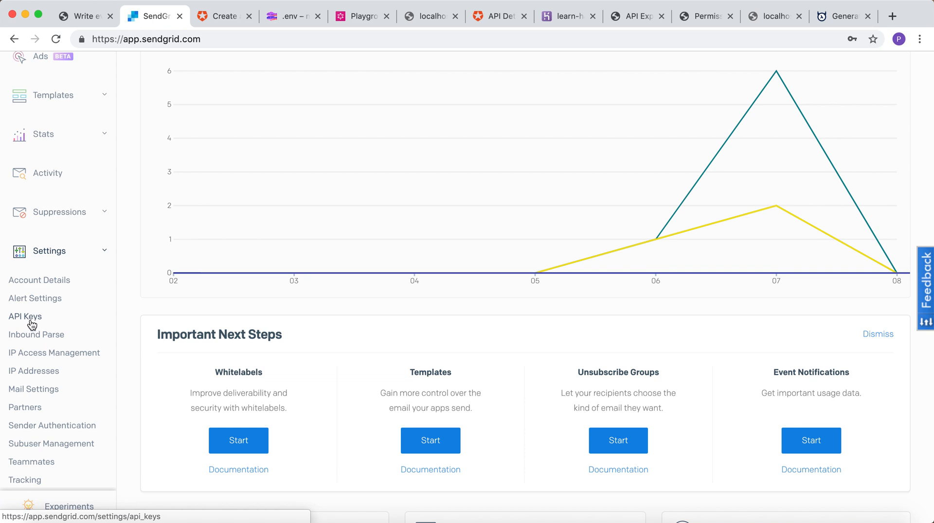
pyautogui.click(25, 316)
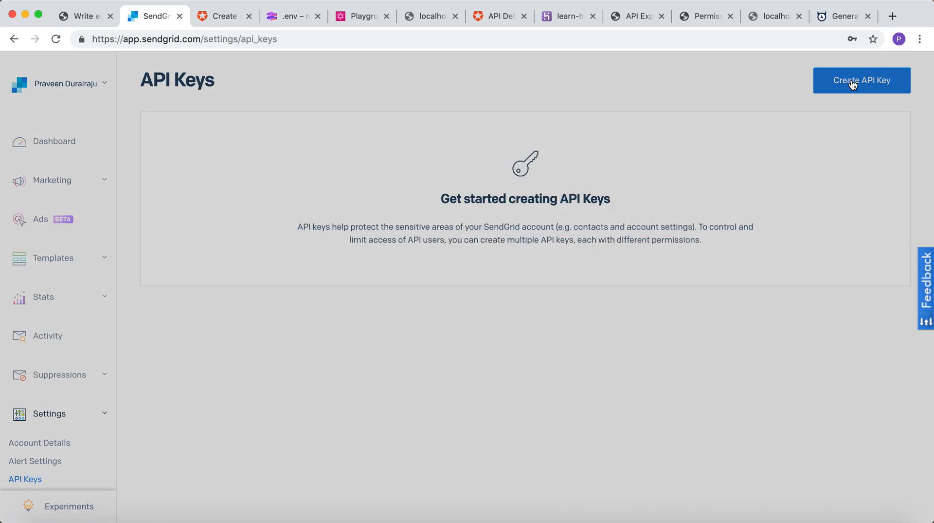
pyautogui.click(860, 80)
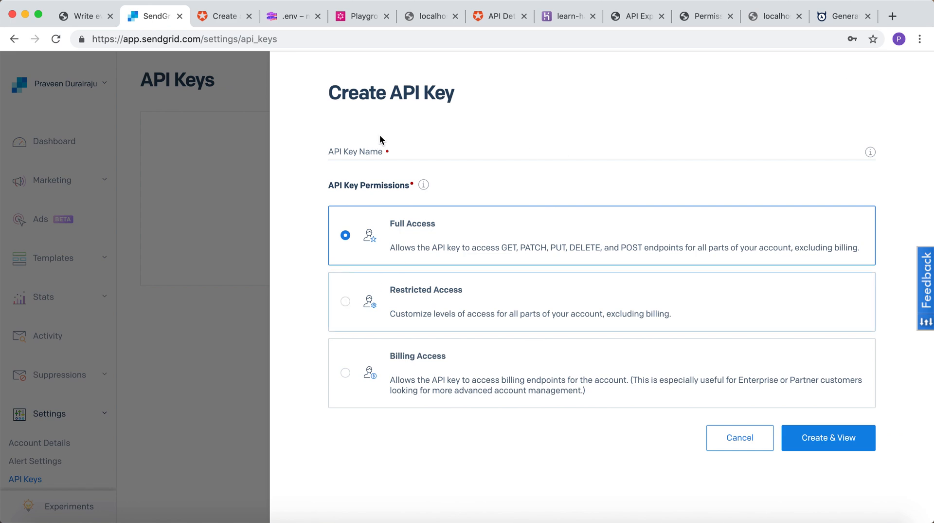
# Name the key 'apikey', give it Restricted Access with Mail Send, and create and view it.
pyautogui.write('a')
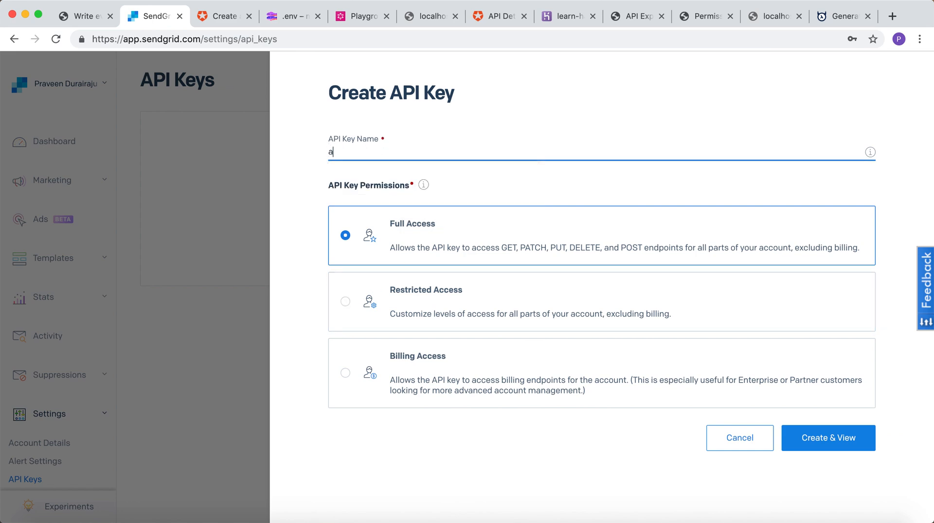
pyautogui.write('pikey')
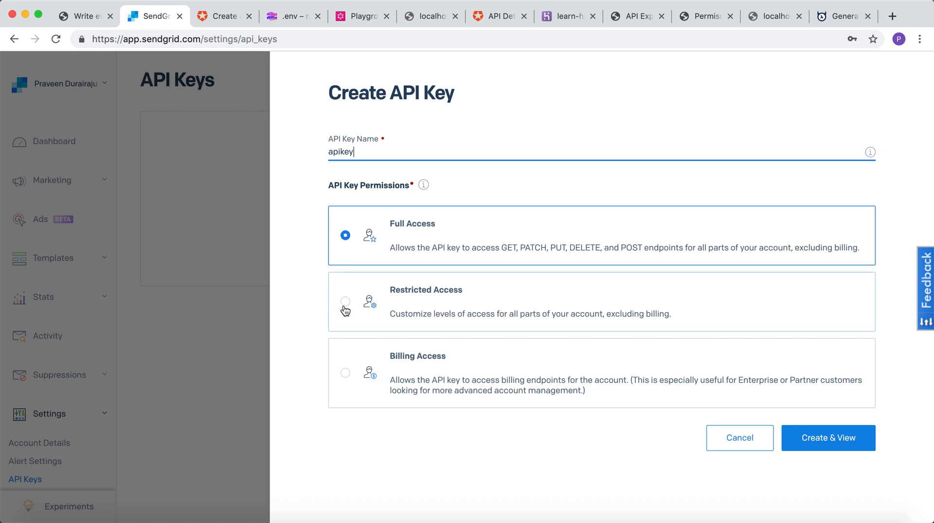
pyautogui.click(345, 300)
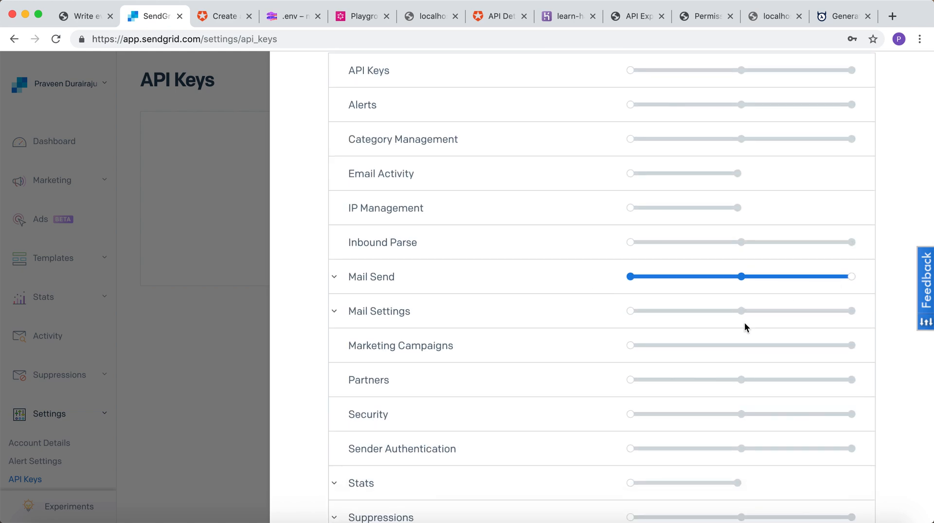
pyautogui.scroll(-3)
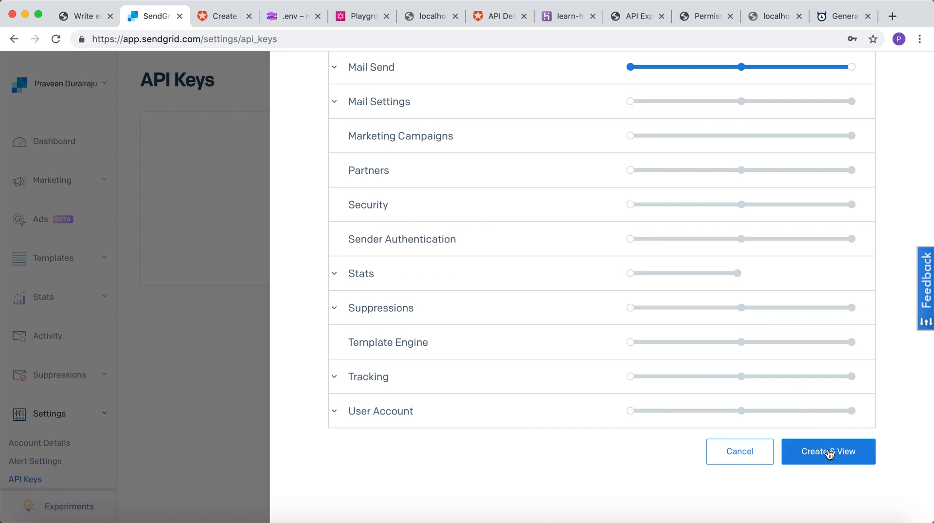
pyautogui.click(827, 451)
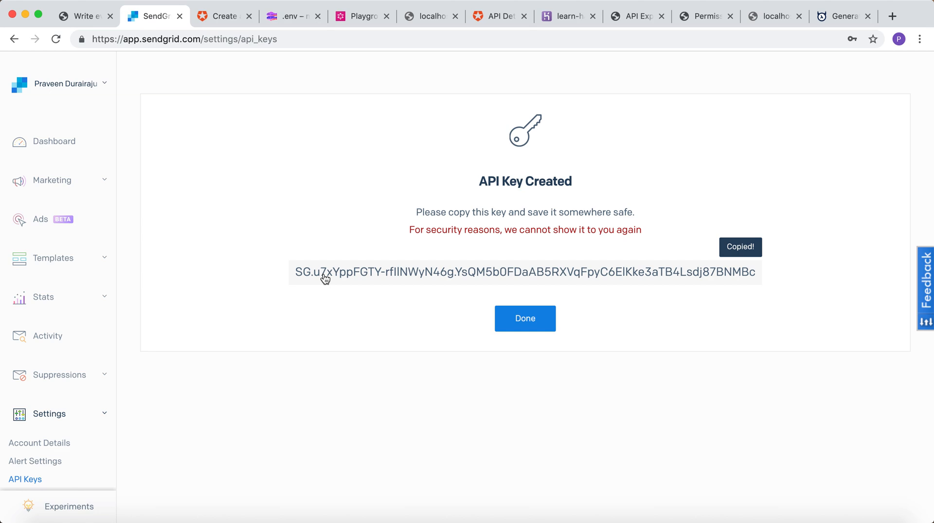
pyautogui.moveTo(610, 249)
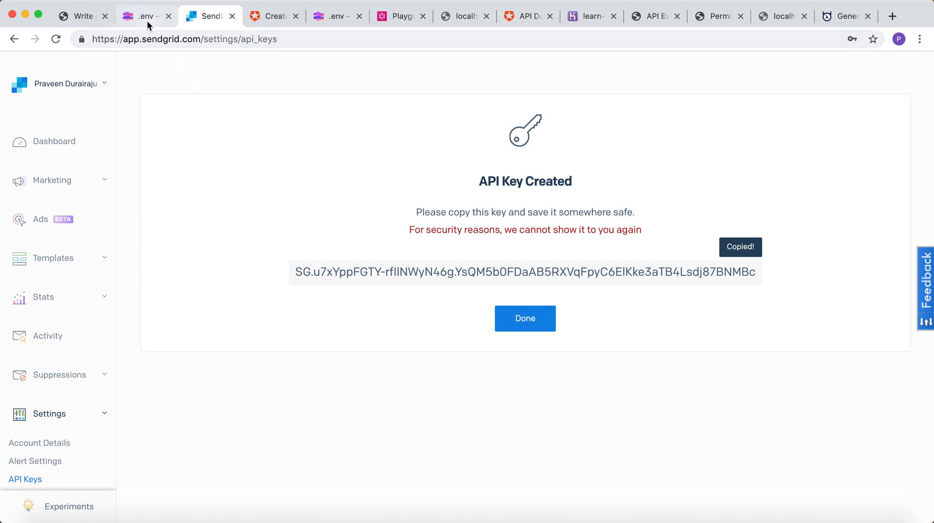
# Set SMTP_LOGIN to apikey and SMTP_PASSWORD to the copied SG. SendGrid key in .env.
pyautogui.click(143, 16)
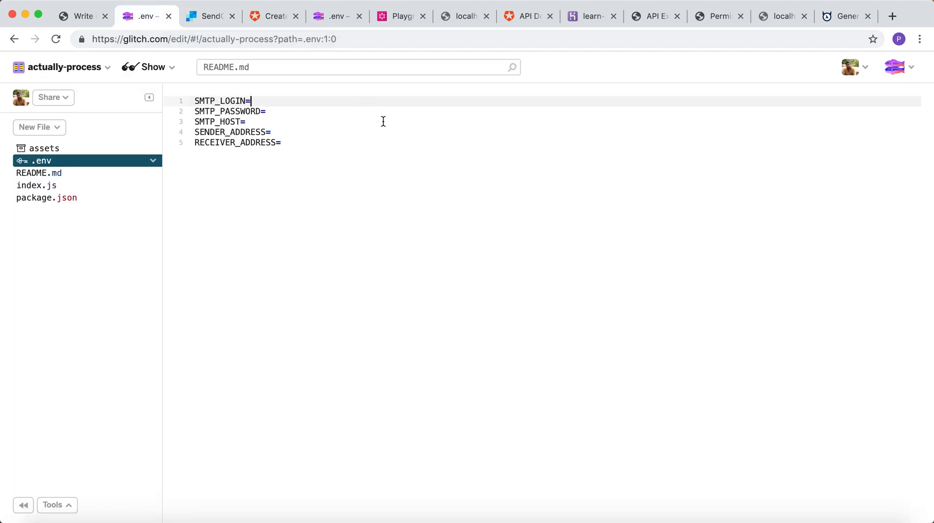
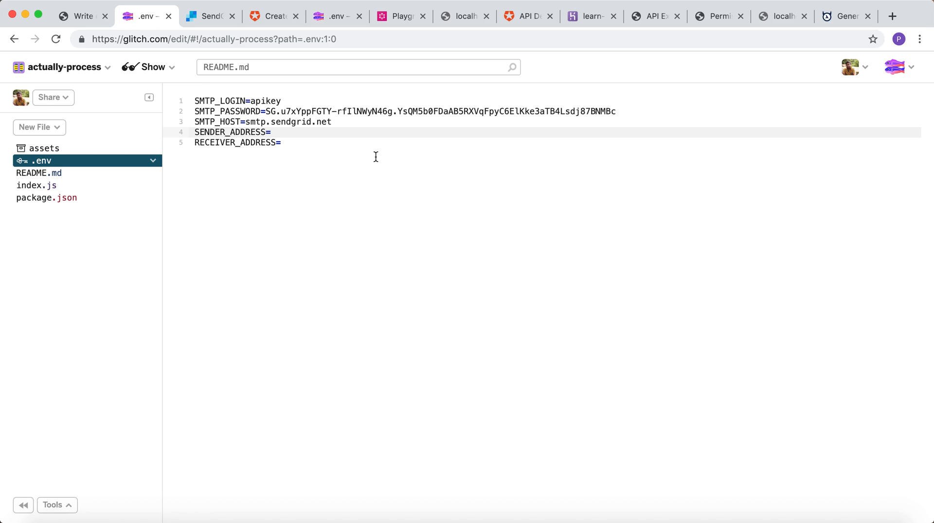
pyautogui.moveTo(365, 185)
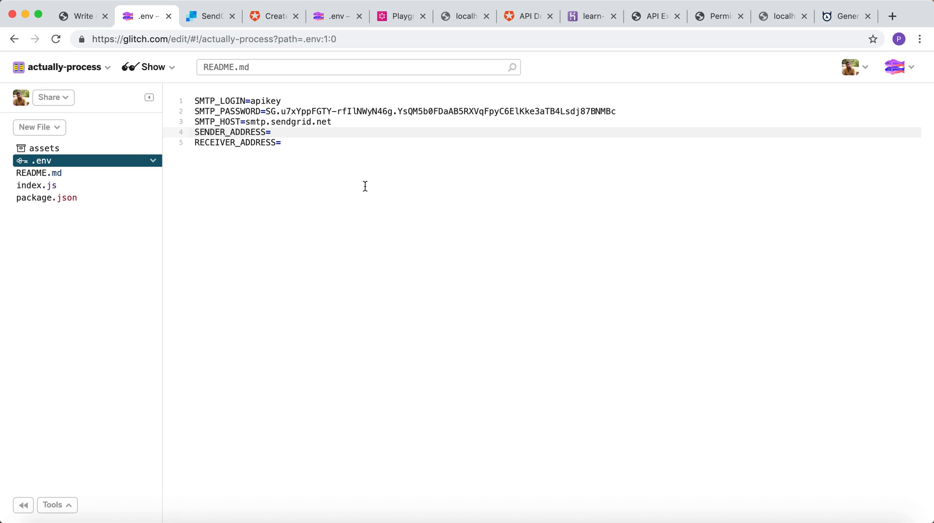
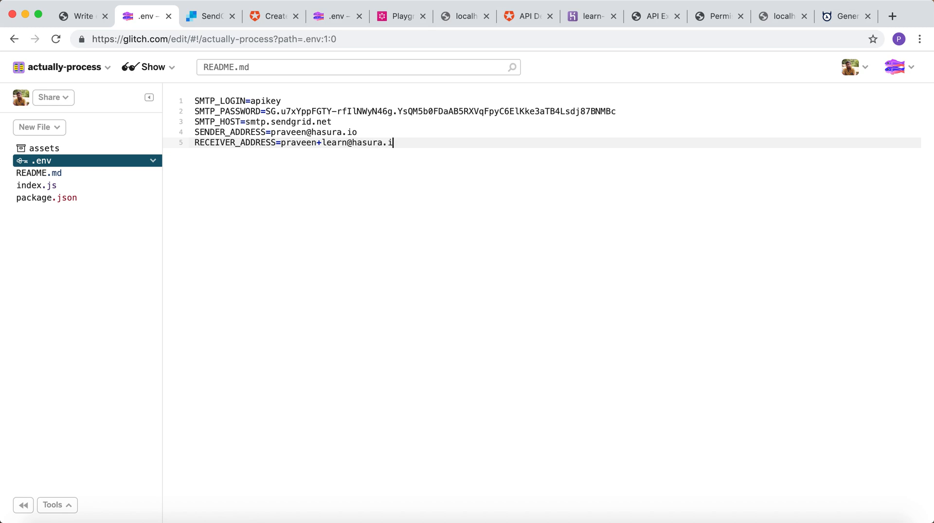